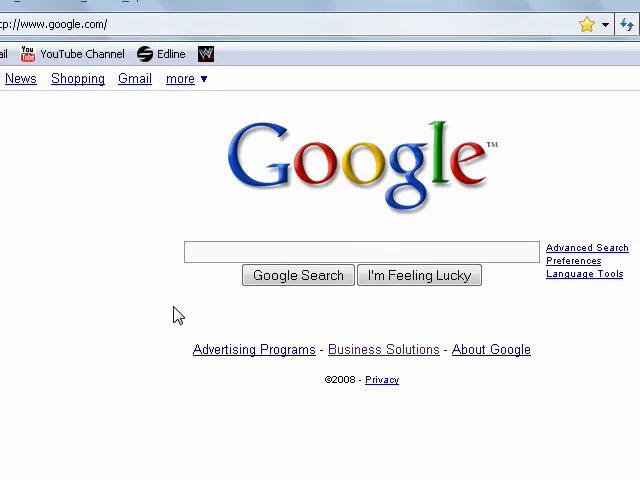
mouse_move(378, 344)
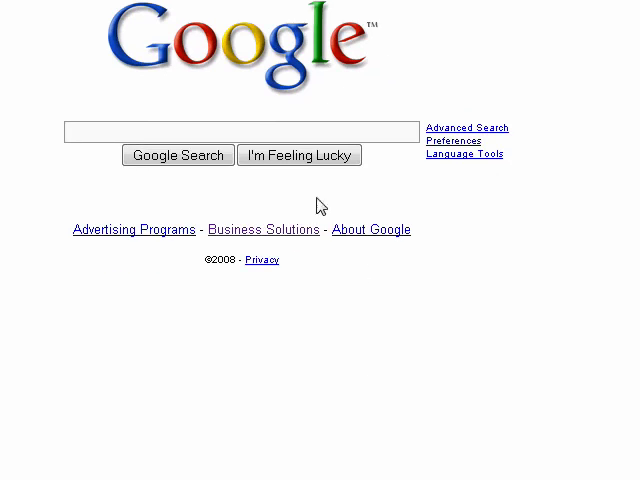
mouse_move(264, 172)
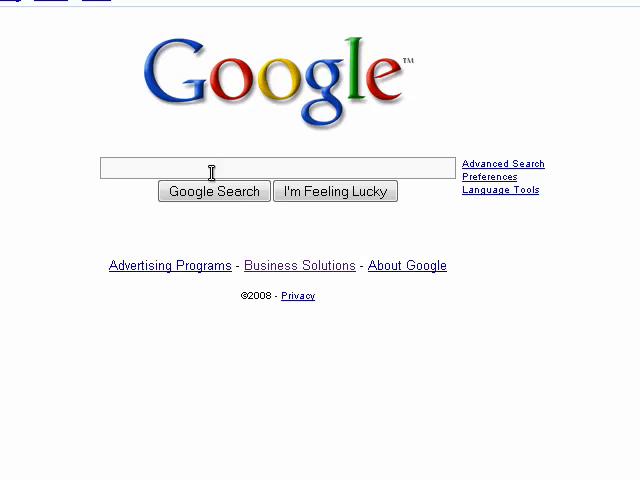
mouse_move(213, 191)
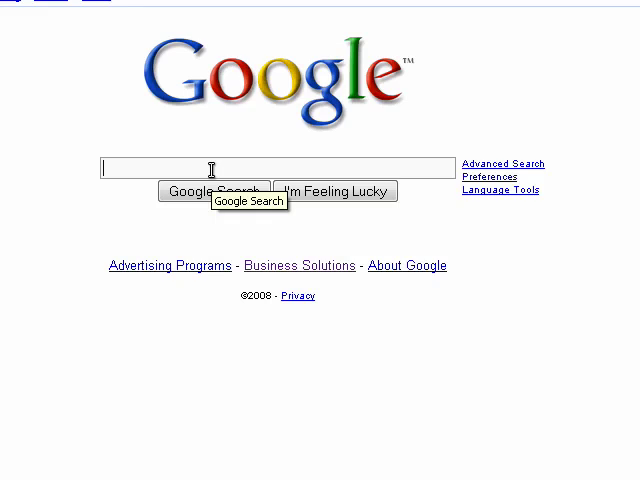
Step: Search Google for "download Wax"
type("download")
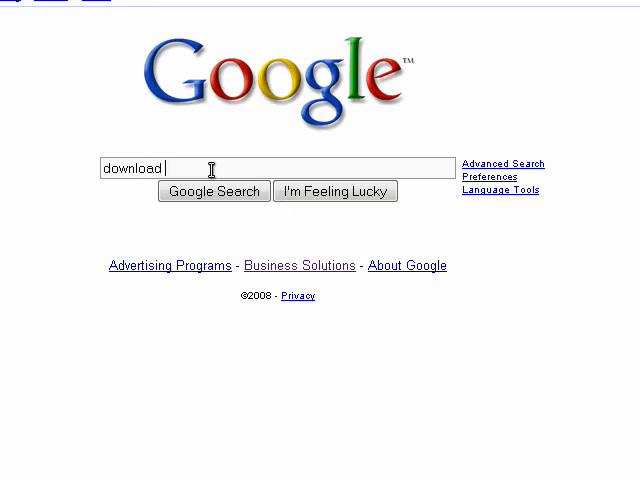
type("Wac")
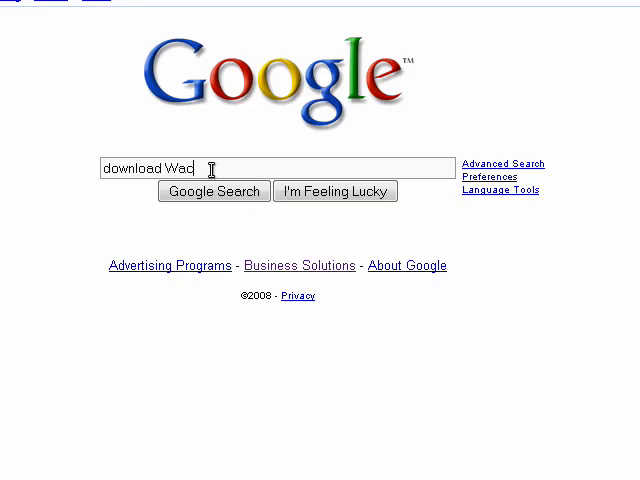
type("x")
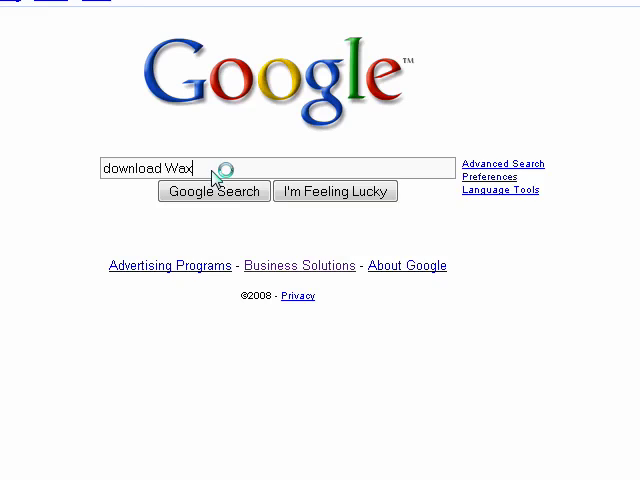
left_click(212, 191)
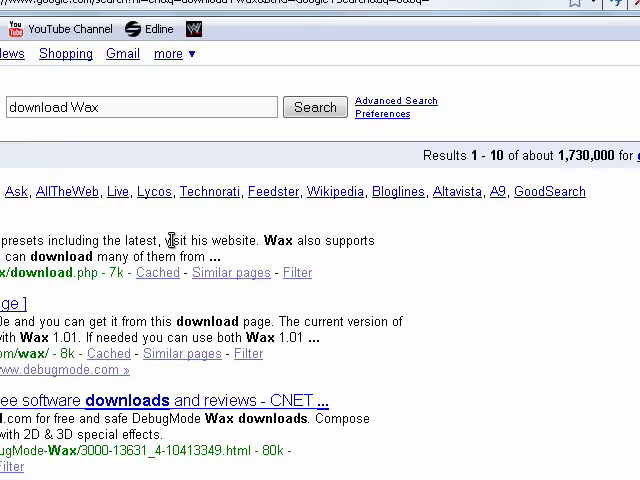
scroll("down", 3)
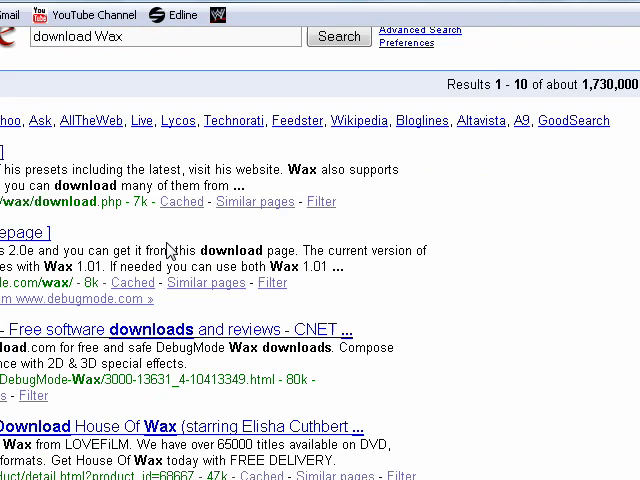
scroll("down", 3)
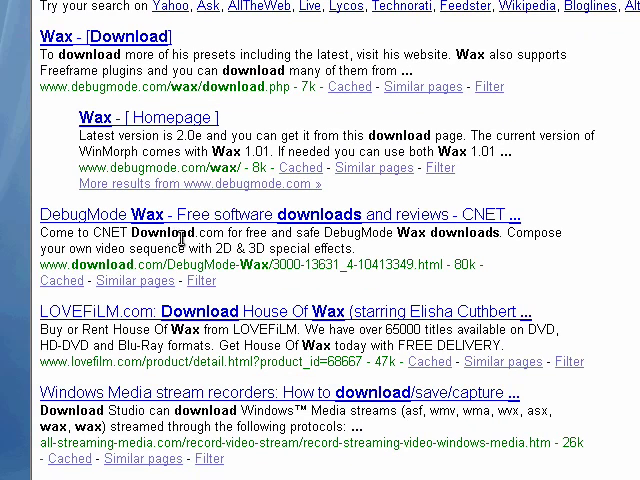
scroll("down", 3)
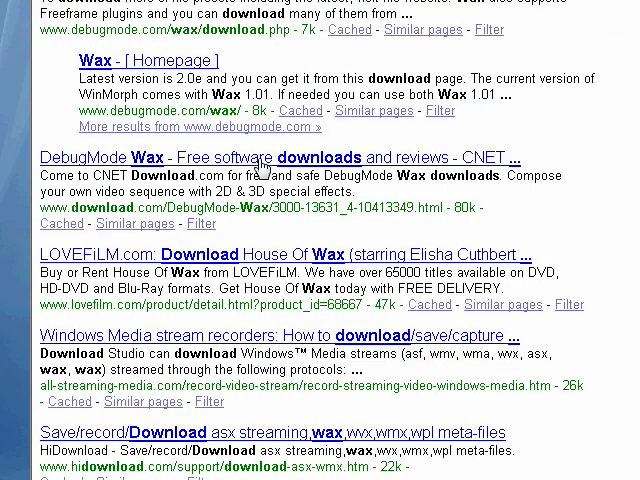
mouse_move(270, 158)
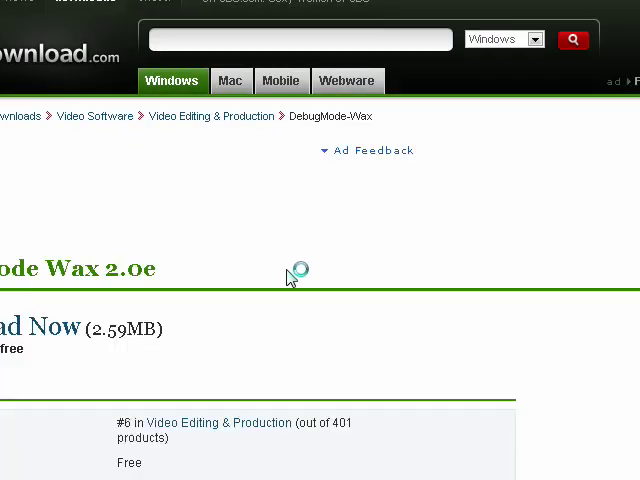
Step: Scroll through the DebugMode Wax 2.0e page to review its size, license and rating
scroll("down", 3)
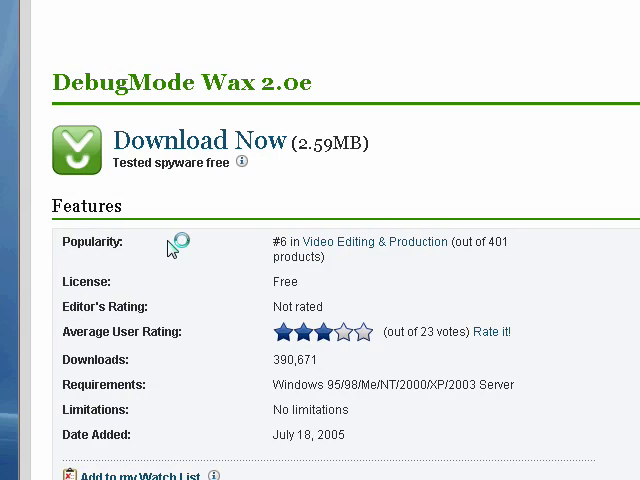
mouse_move(237, 270)
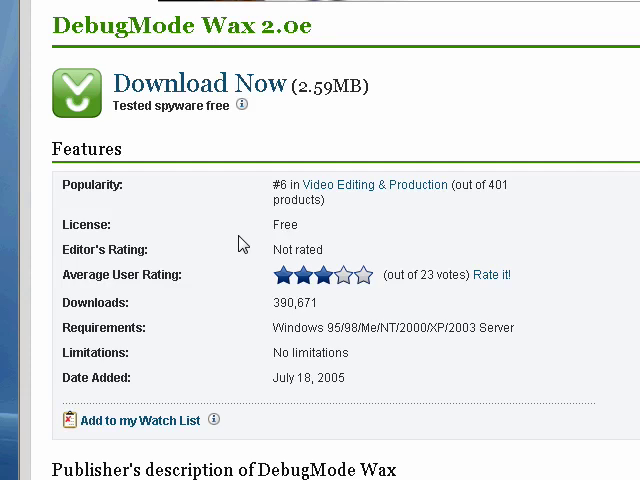
scroll("down", 3)
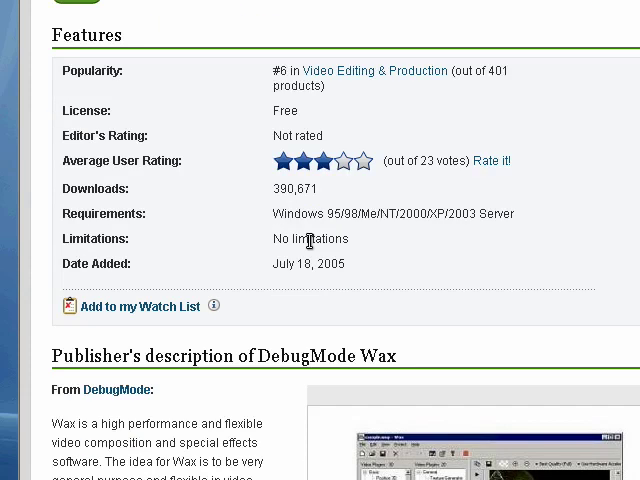
scroll("down", 3)
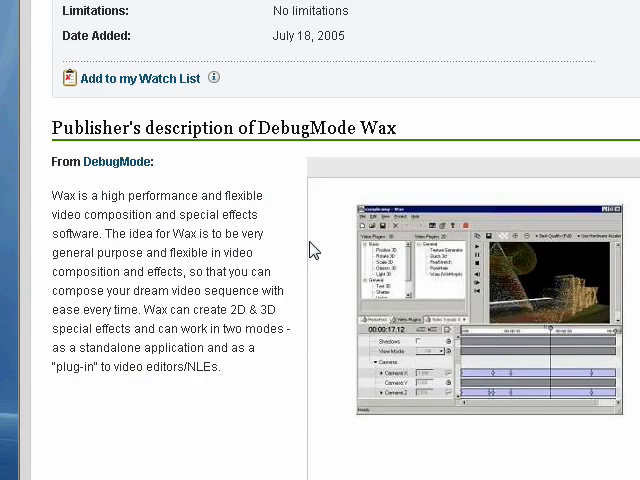
mouse_move(351, 252)
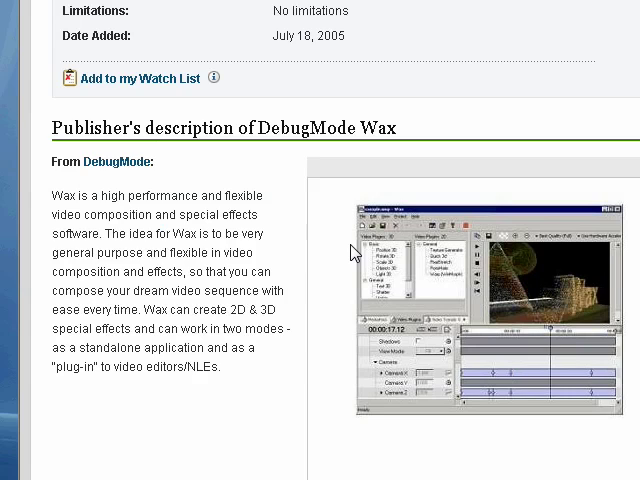
scroll("up", 3)
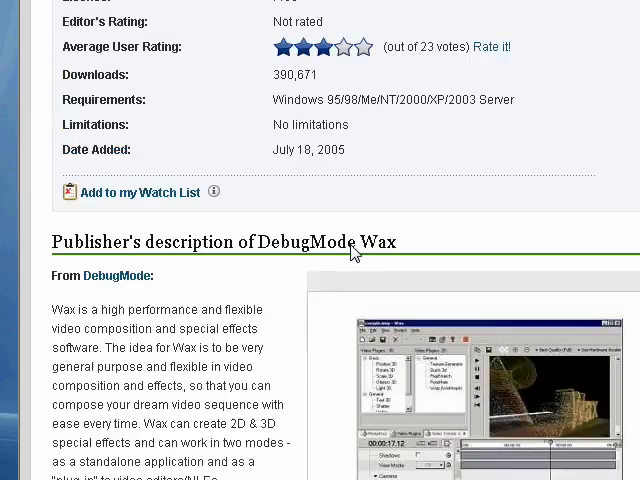
scroll("up", 3)
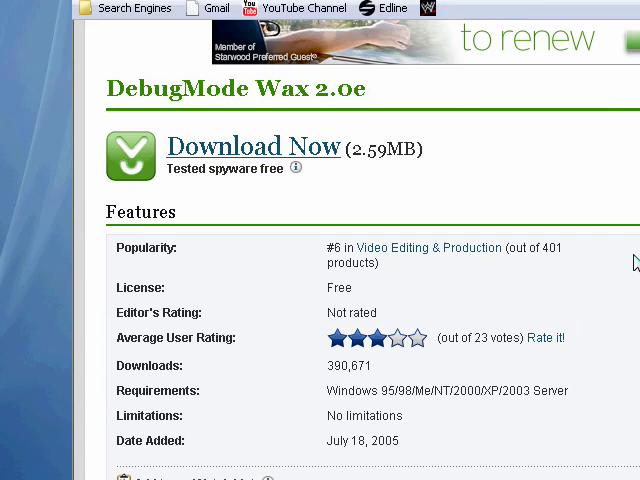
Step: Start the Wax 2.0e download, retry it, and answer the wax20e.zip prompt
left_click(255, 146)
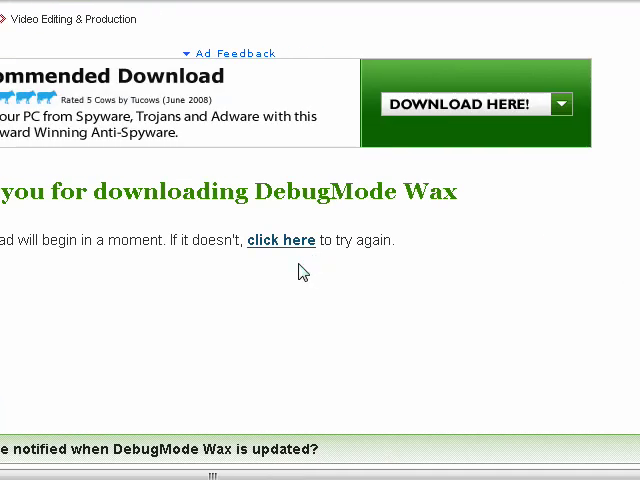
left_click(282, 240)
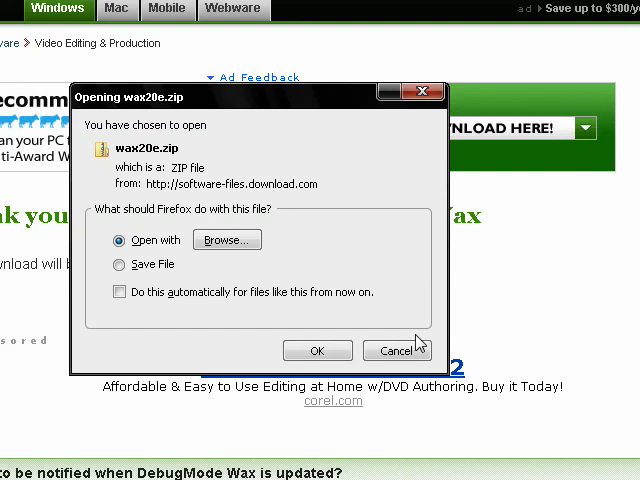
left_click(396, 351)
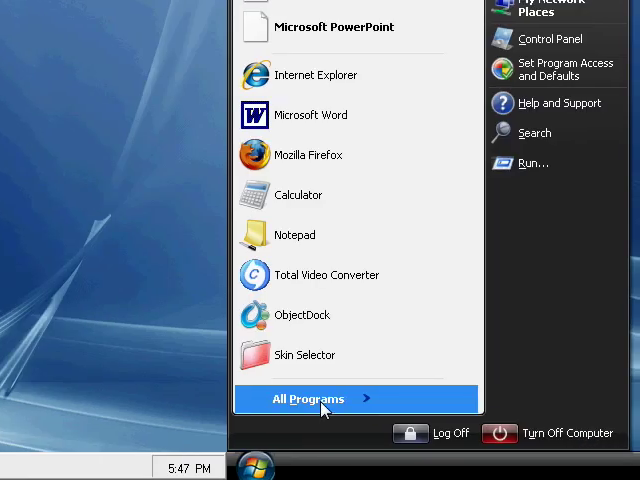
Step: Launch Wax 2.0 from the DebugMode folder in All Programs
left_click(308, 399)
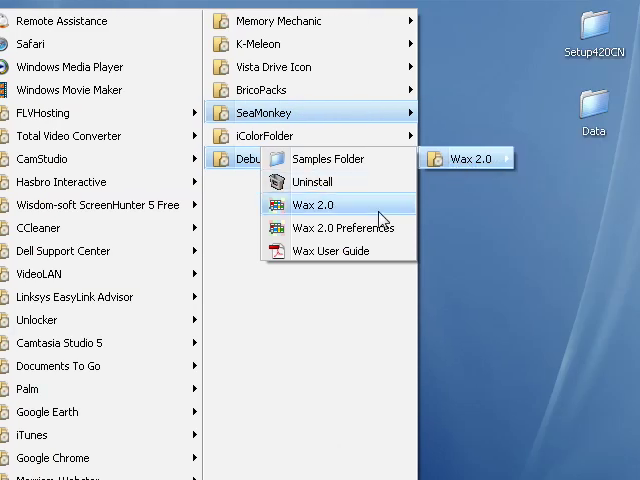
left_click(313, 204)
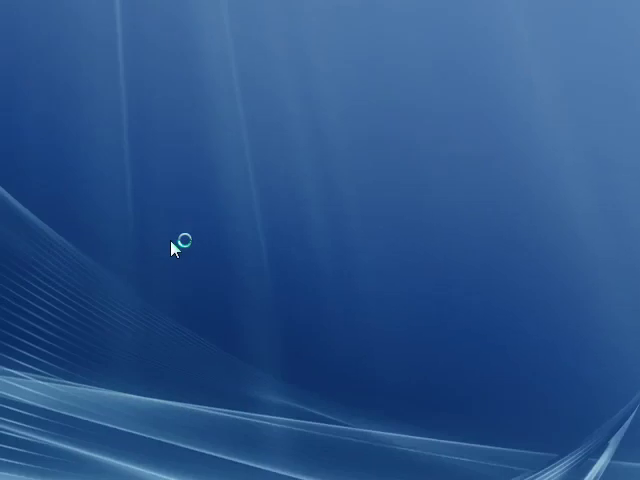
mouse_move(272, 168)
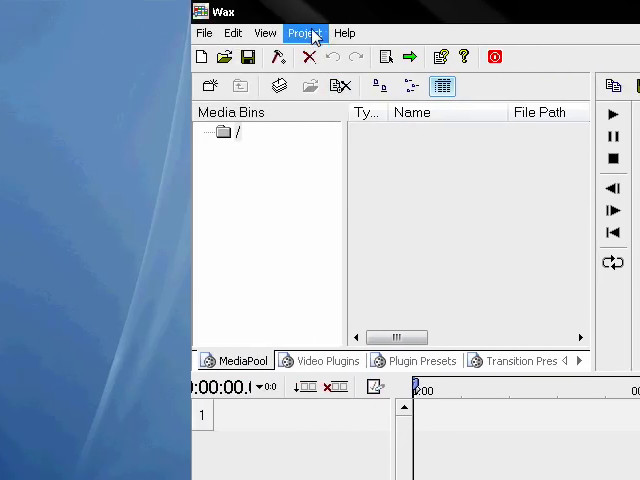
Step: Choose to add a media file from the Project menu
left_click(303, 33)
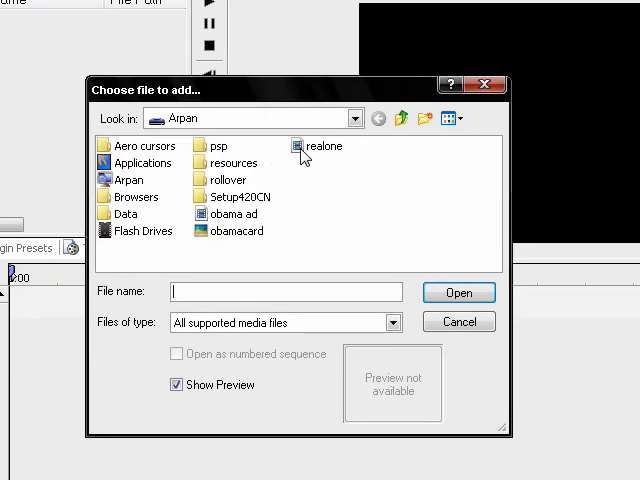
Step: Select the realone debate video and review the supported file types
left_click(318, 146)
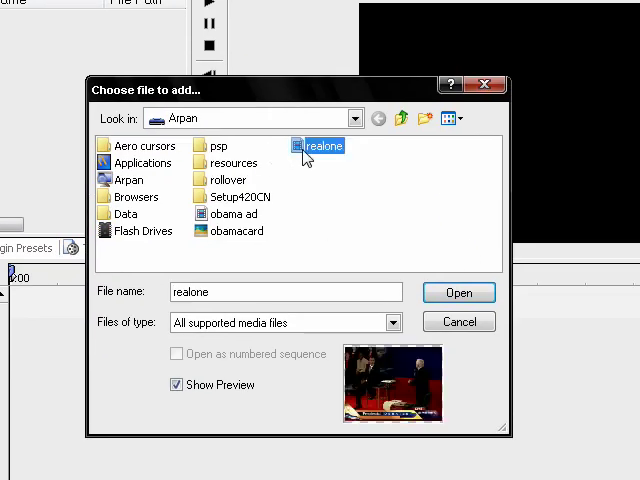
left_click(390, 322)
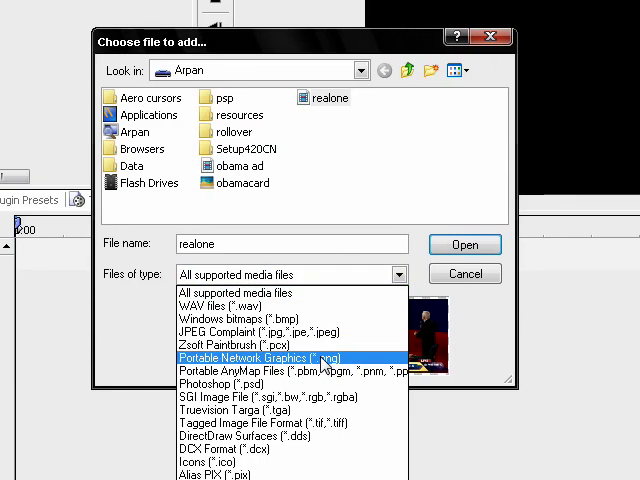
mouse_move(320, 375)
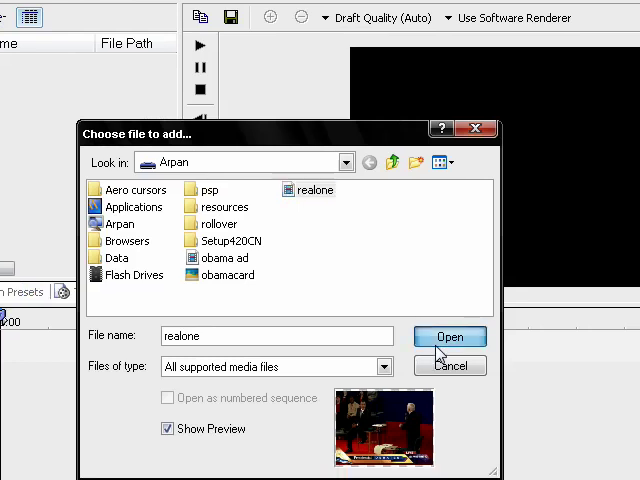
mouse_move(388, 338)
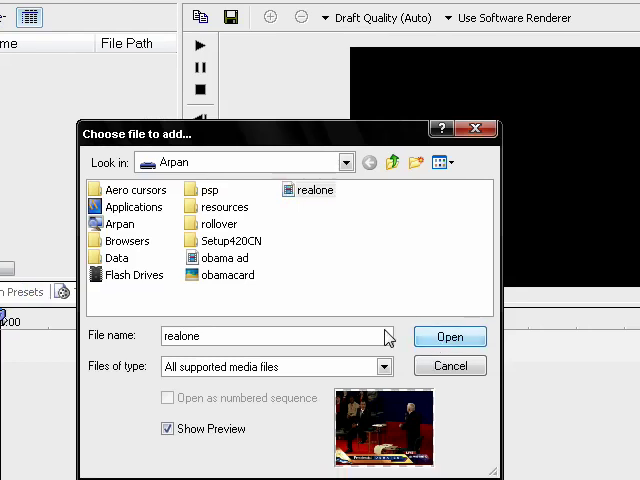
mouse_move(391, 294)
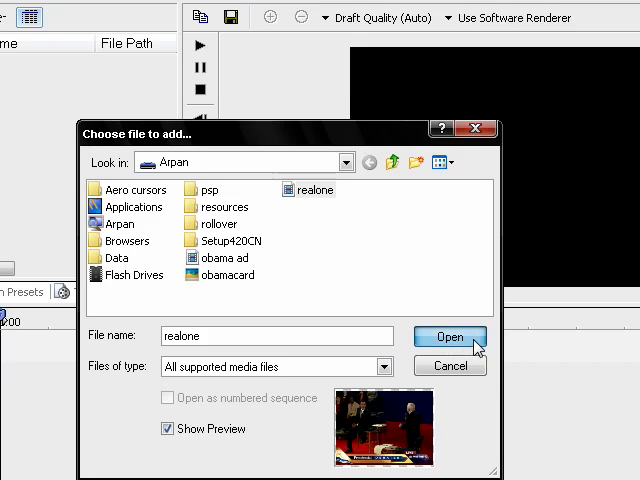
Step: Add realone to the media pool as video and audio entries
left_click(449, 336)
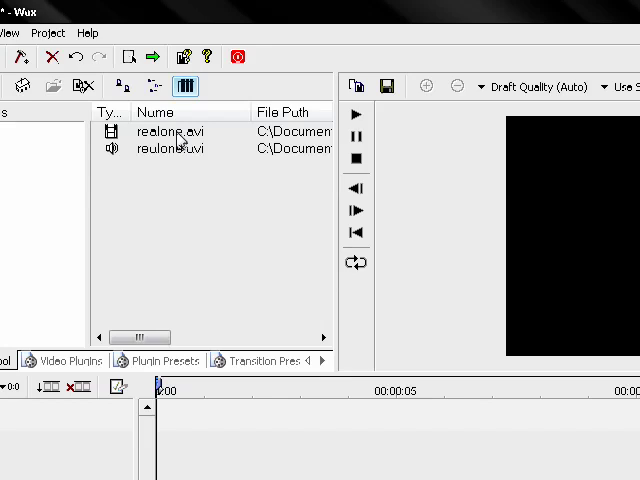
Step: Select realone.avi in the MediaPool for placing on the timeline
left_click(180, 150)
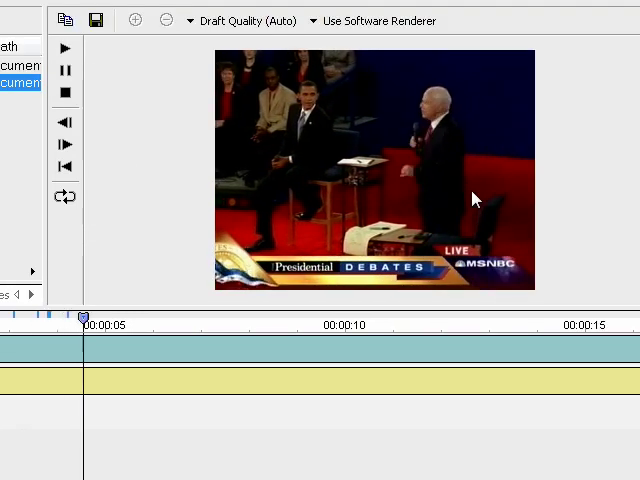
Step: Drag along the timeline to play the debate footage in the preview
left_click_drag(85, 316, 186, 316)
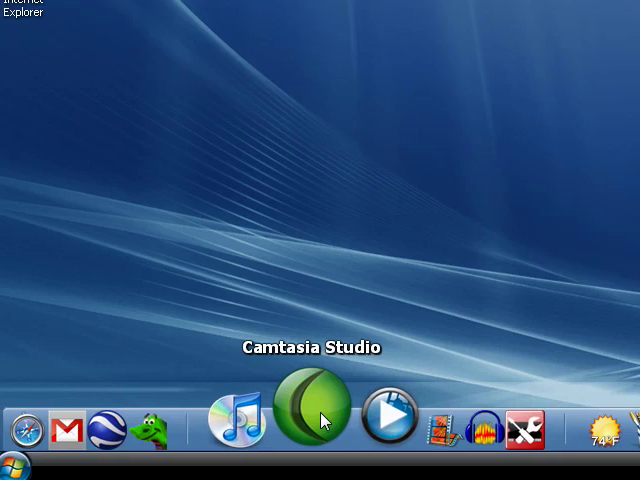
mouse_move(420, 370)
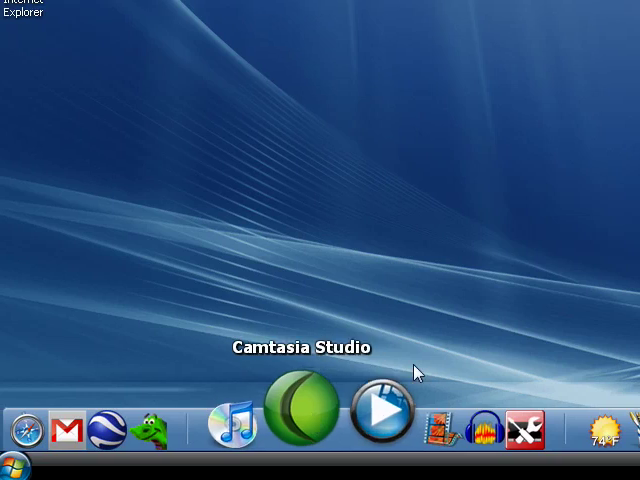